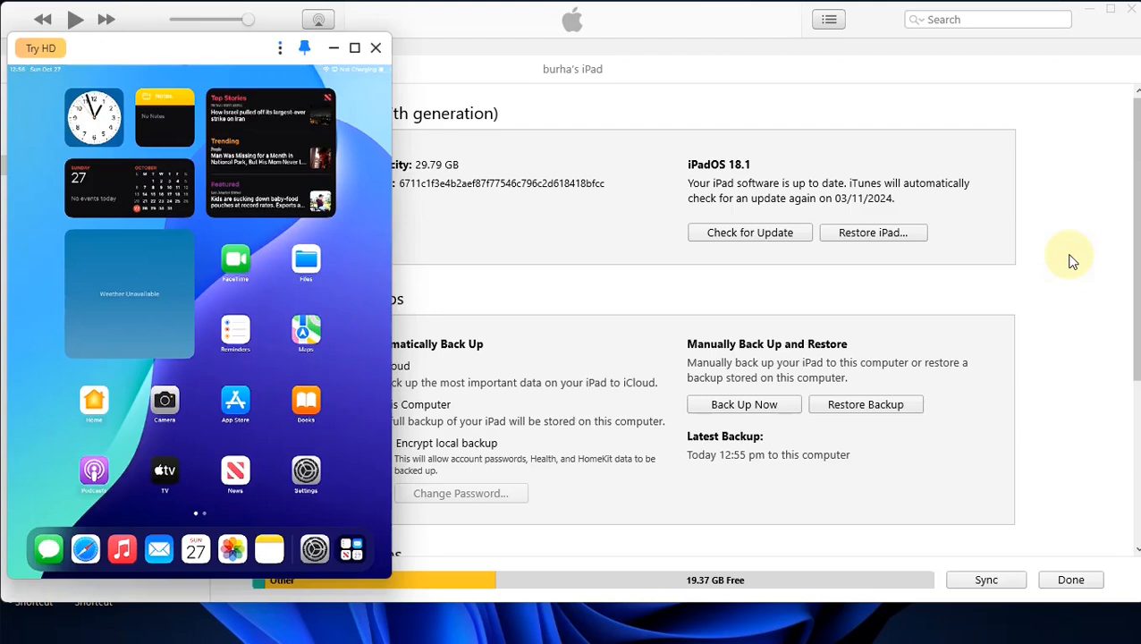
{"action": "mouse_move", "coordinate": [772, 168]}
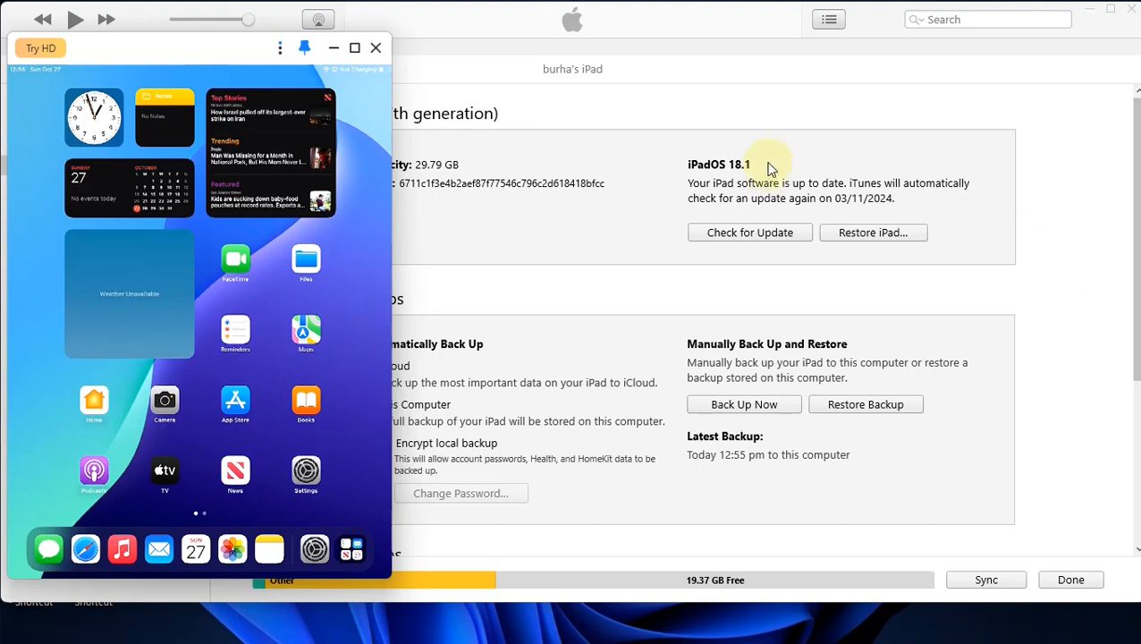
{"action": "mouse_move", "coordinate": [760, 173]}
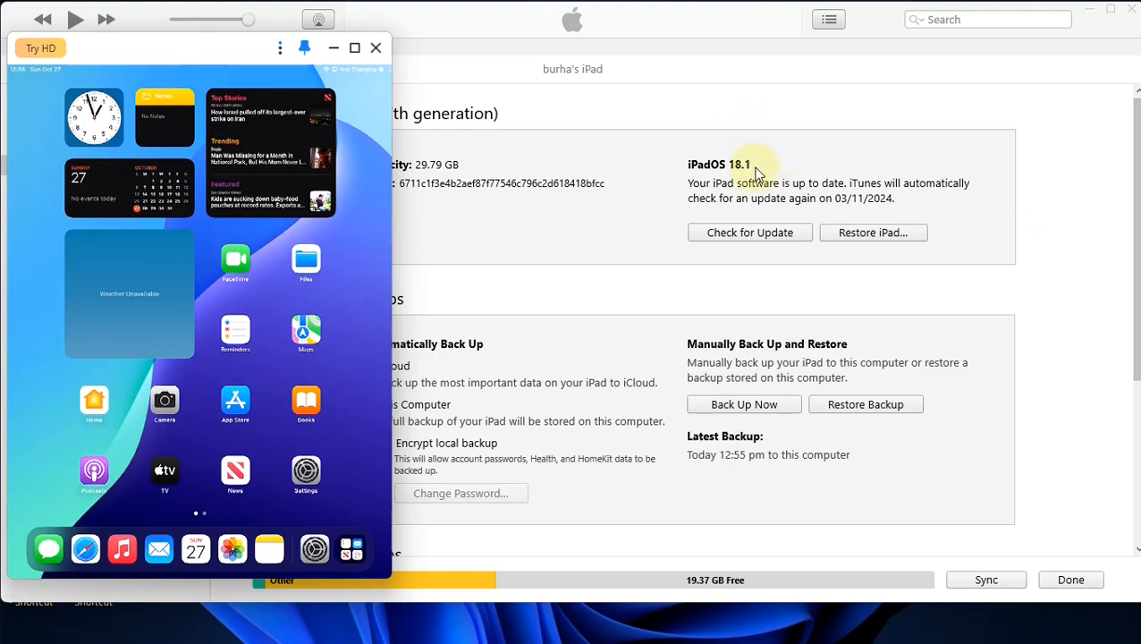
{"action": "mouse_move", "coordinate": [1037, 173]}
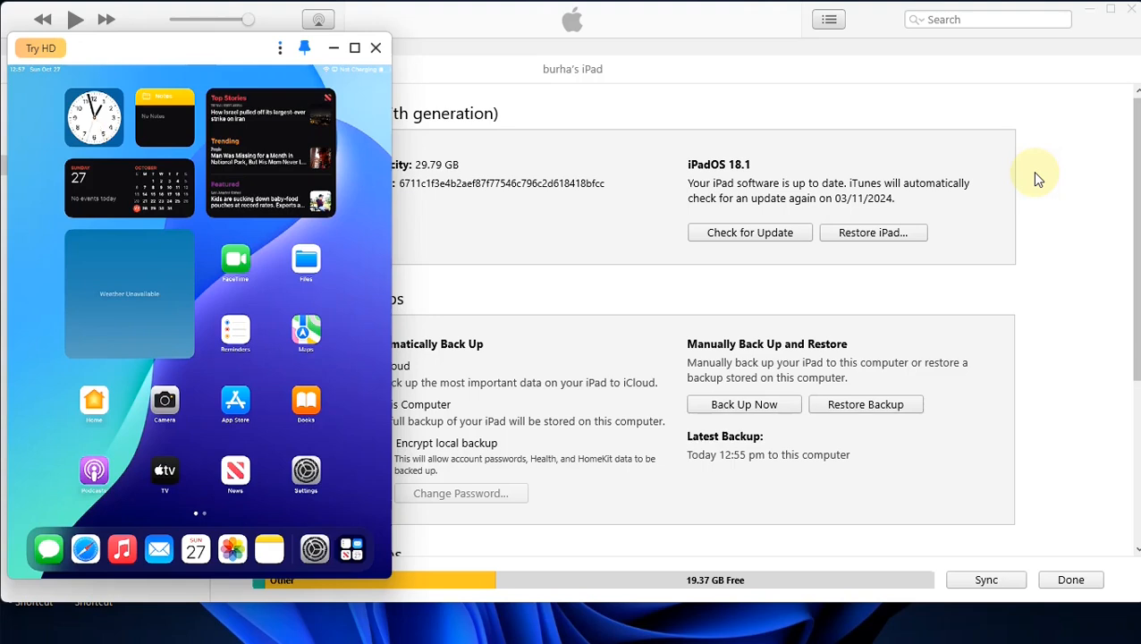
{"action": "mouse_move", "coordinate": [731, 172]}
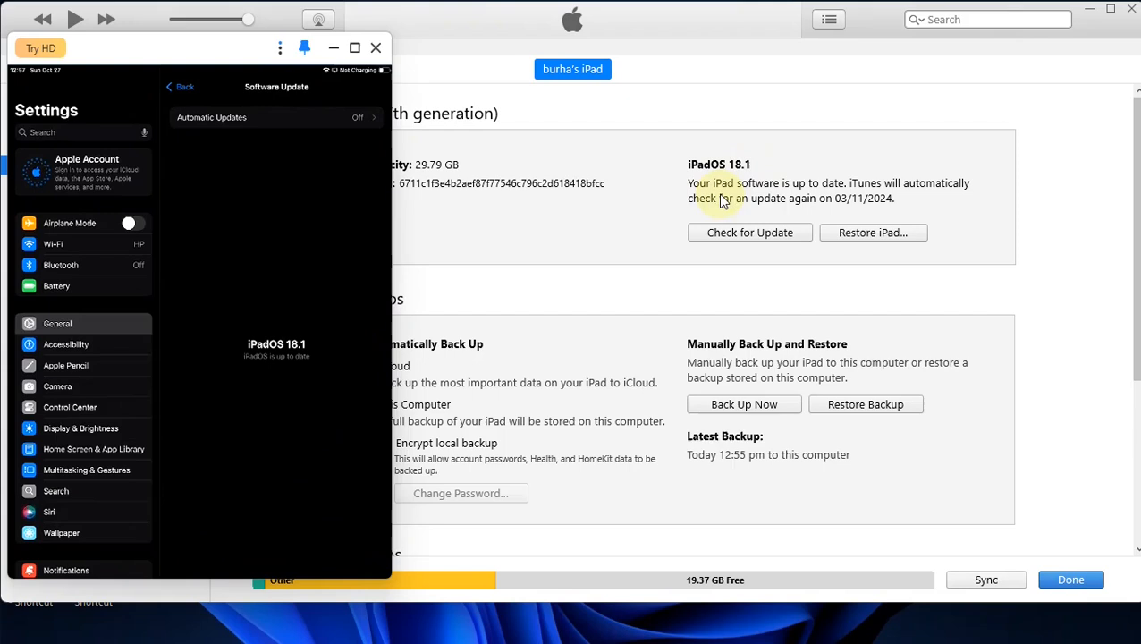
{"action": "mouse_move", "coordinate": [263, 378]}
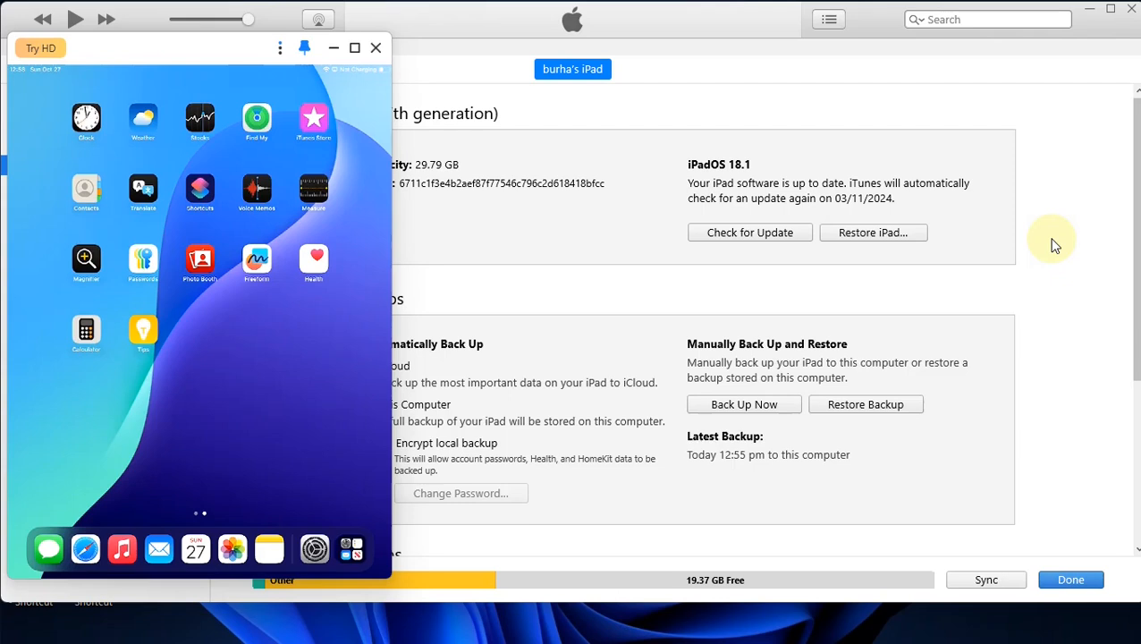
Open the palen1x v1.1.8 release and scroll to its ISO assets.
{"action": "left_click_drag", "start_coordinate": [268, 313], "coordinate": [107, 313]}
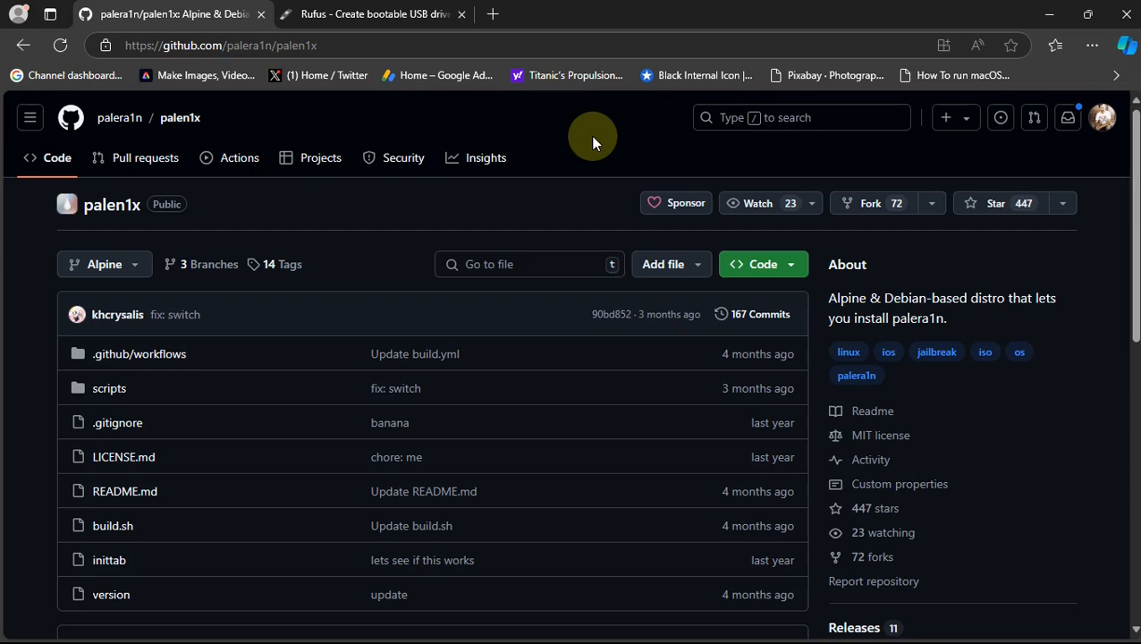
{"action": "mouse_move", "coordinate": [971, 188]}
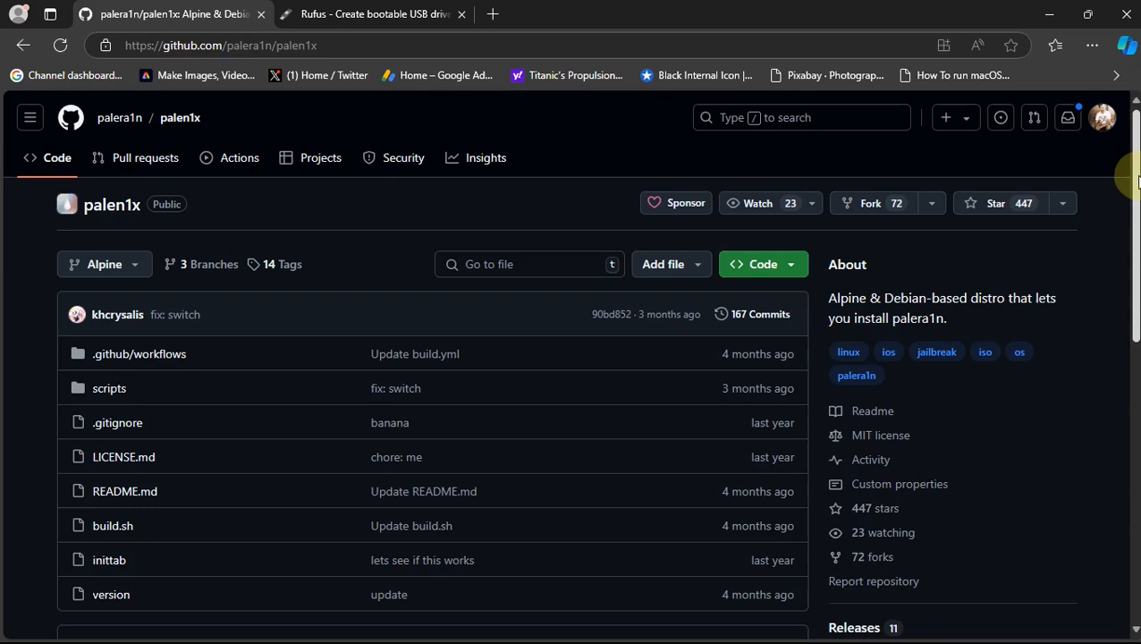
{"action": "scroll", "scroll_direction": "down", "scroll_amount": 3}
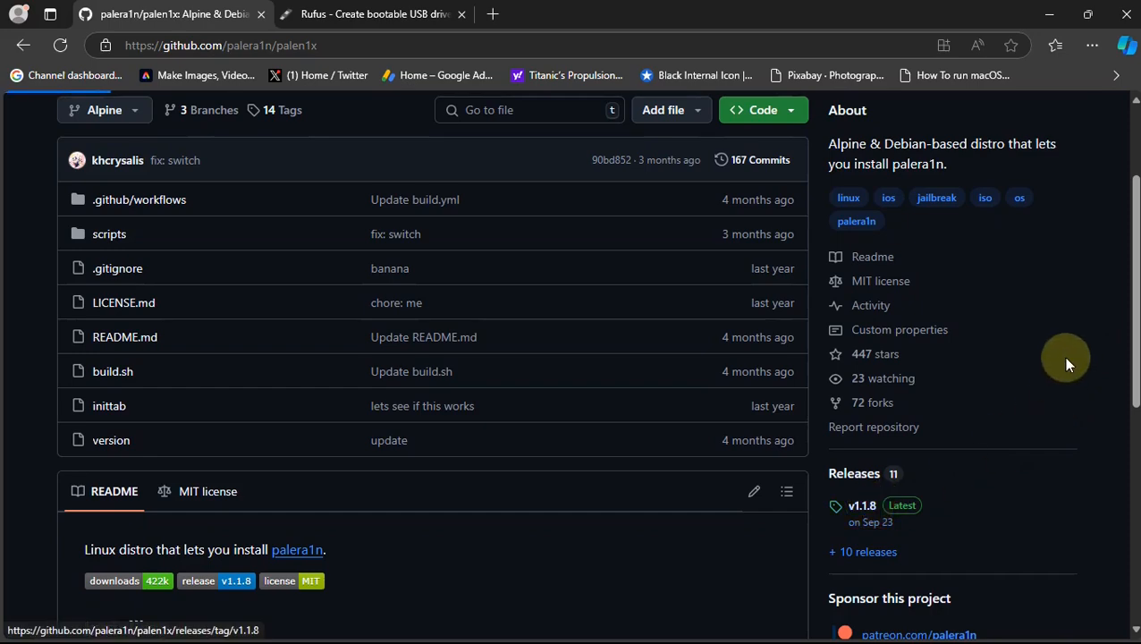
{"action": "left_click", "coordinate": [862, 506]}
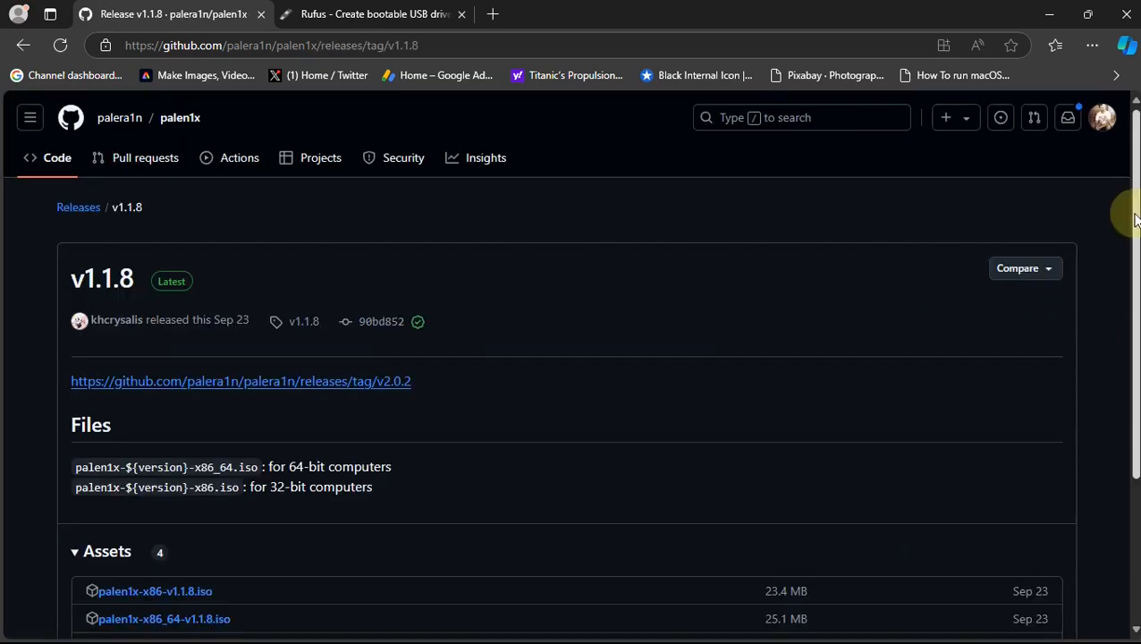
{"action": "scroll", "scroll_direction": "down", "scroll_amount": 3}
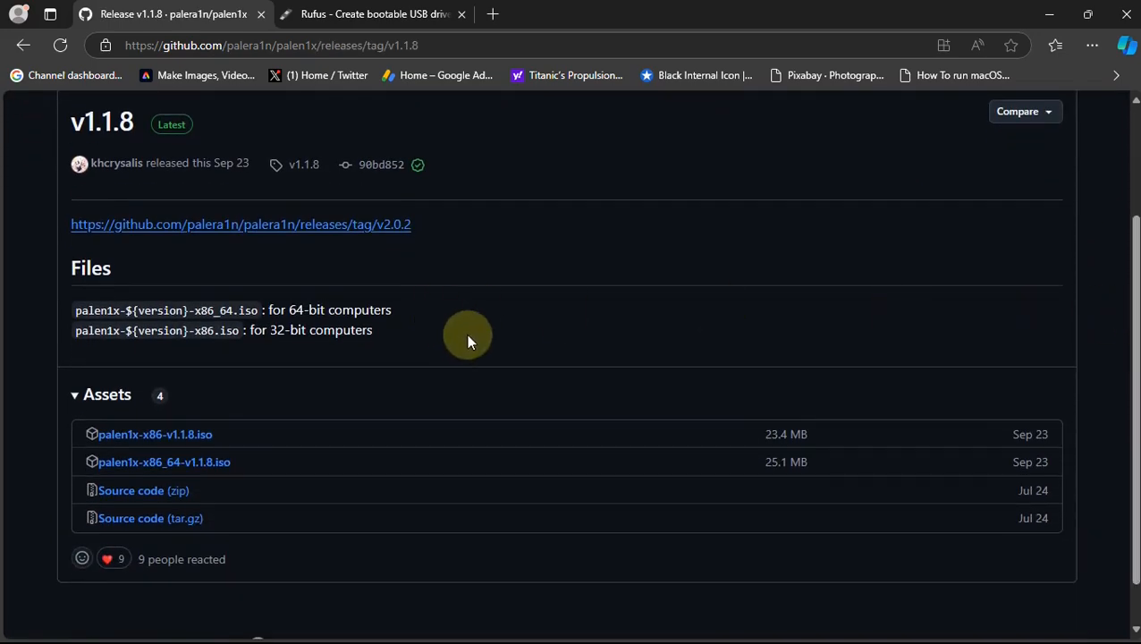
{"action": "mouse_move", "coordinate": [528, 346]}
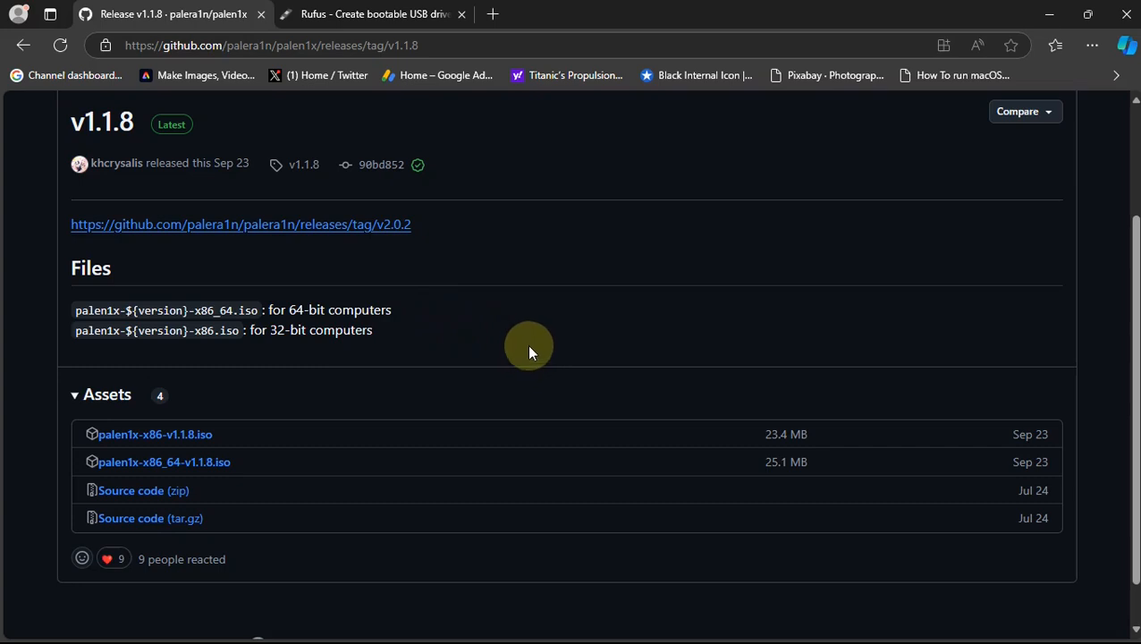
{"action": "mouse_move", "coordinate": [159, 474]}
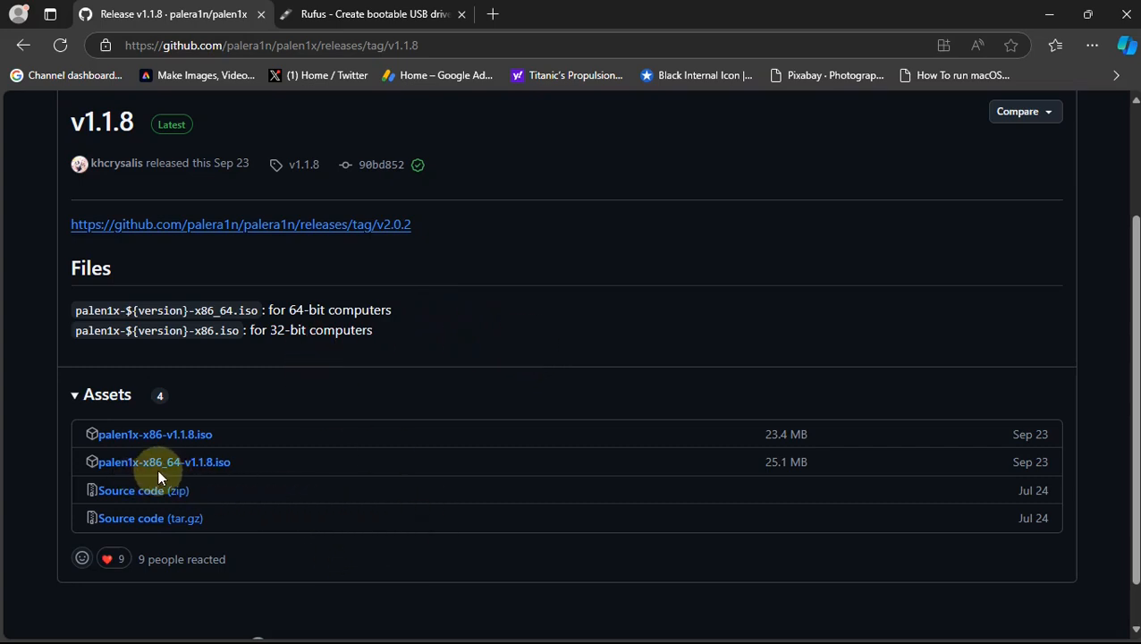
{"action": "mouse_move", "coordinate": [165, 462]}
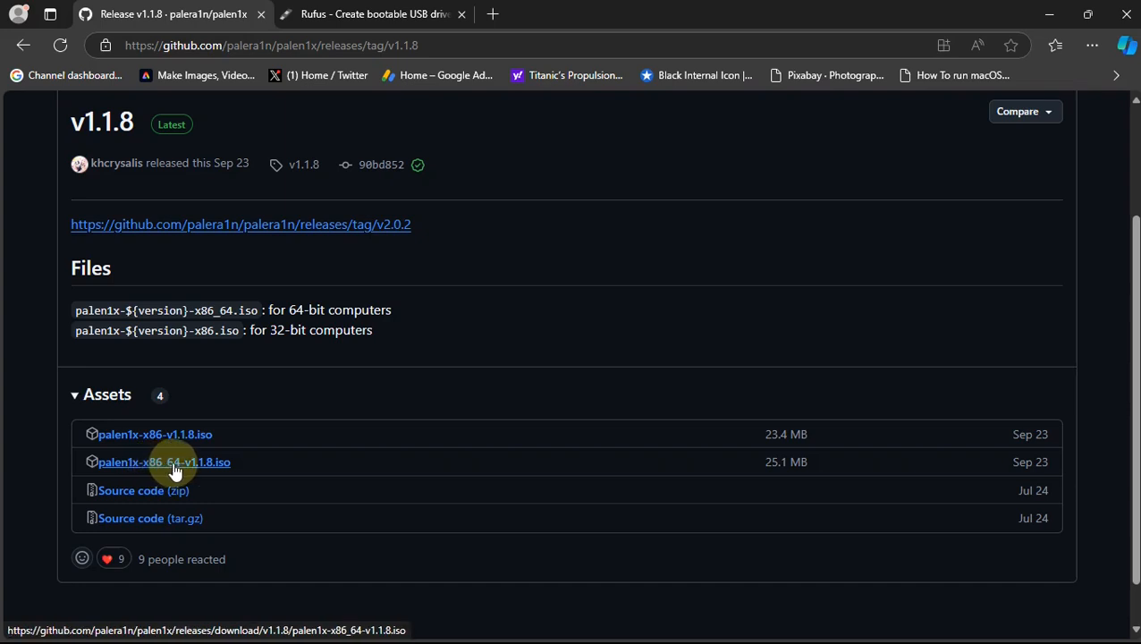
{"action": "mouse_move", "coordinate": [242, 468]}
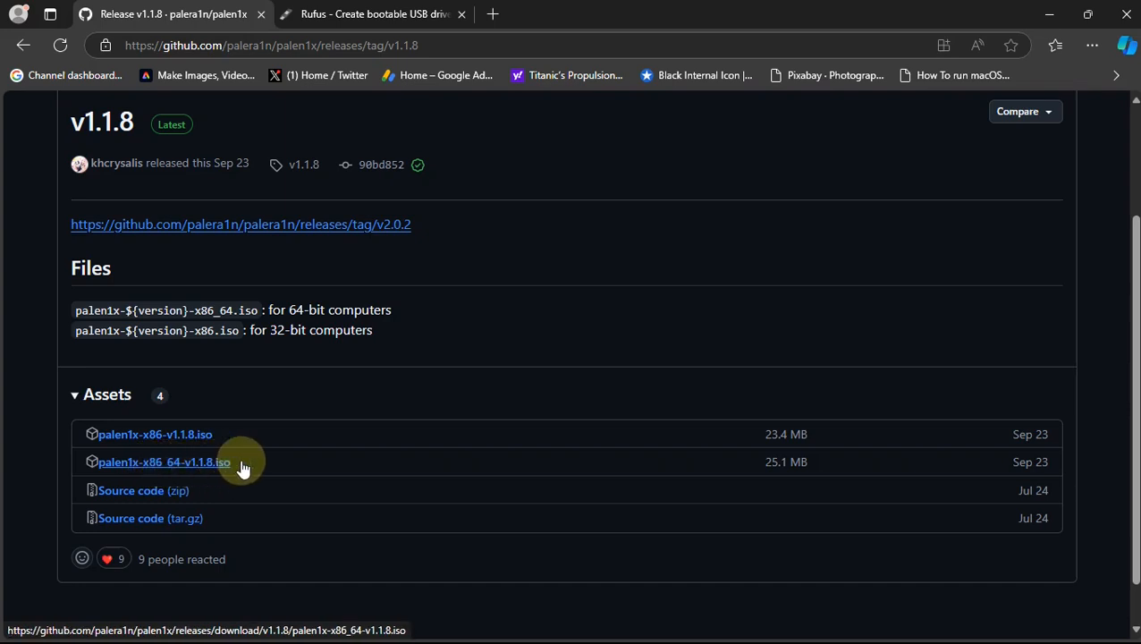
{"action": "mouse_move", "coordinate": [682, 463]}
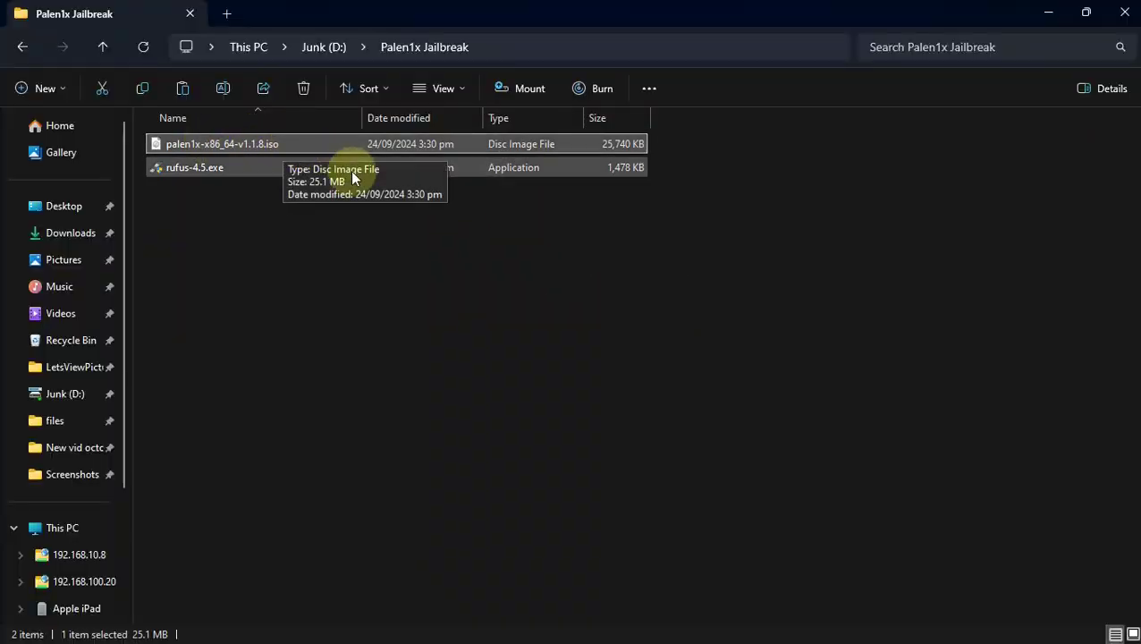
Select rufus-4.5.exe in the Palen1x Jailbreak folder.
{"action": "left_click", "coordinate": [194, 167]}
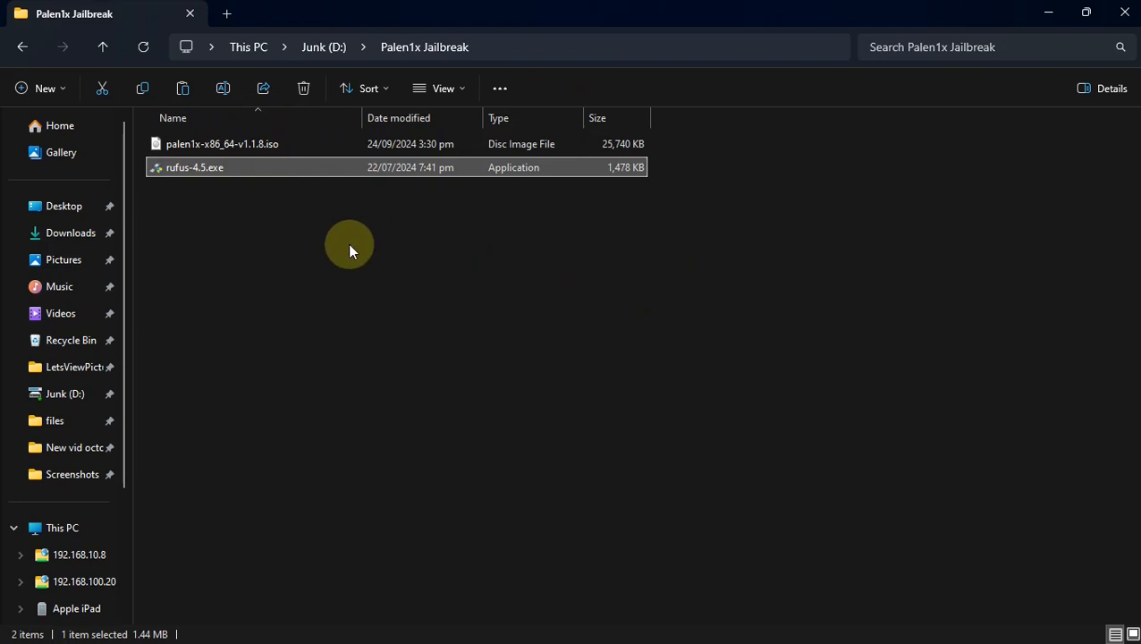
{"action": "mouse_move", "coordinate": [462, 212]}
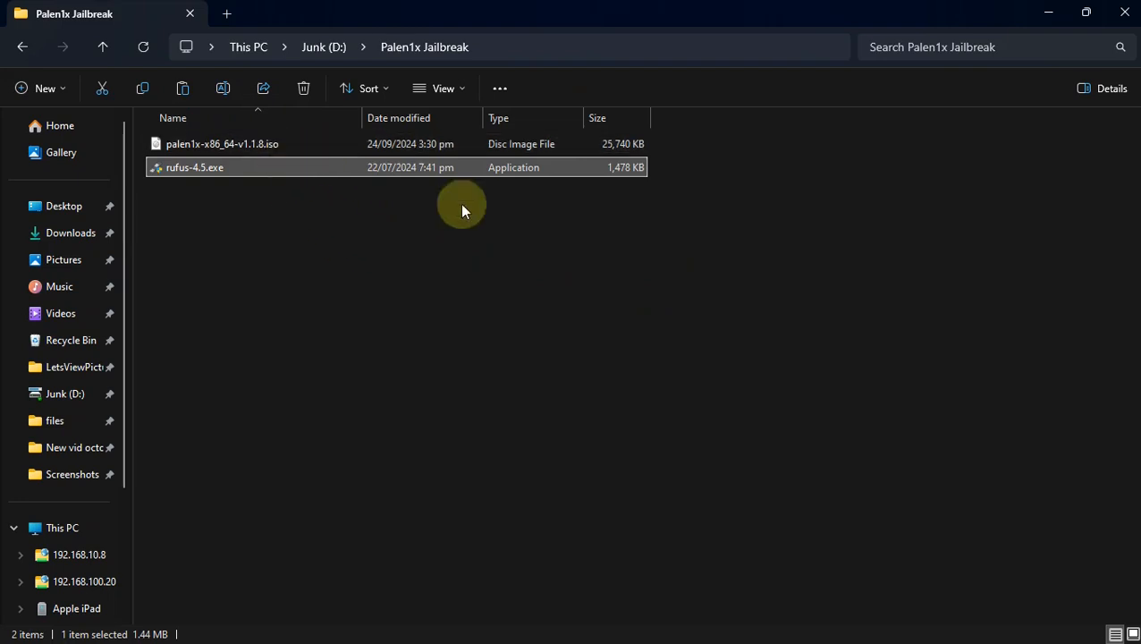
{"action": "mouse_move", "coordinate": [624, 266]}
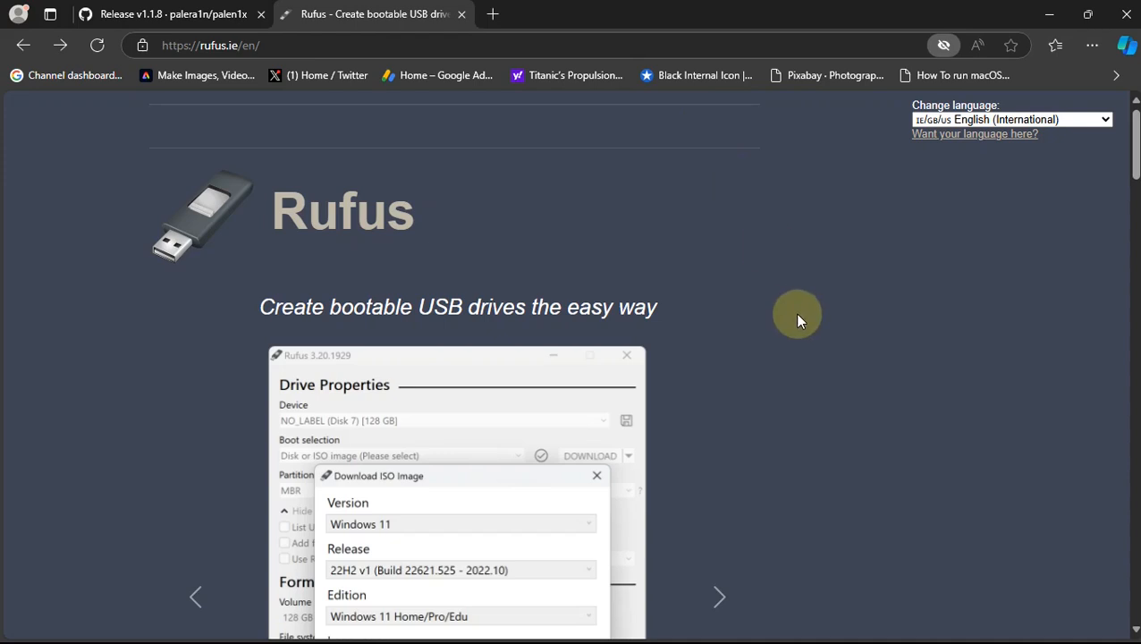
Scroll the Rufus site down to the rufus-4.6 Download table.
{"action": "scroll", "scroll_direction": "down", "scroll_amount": 3}
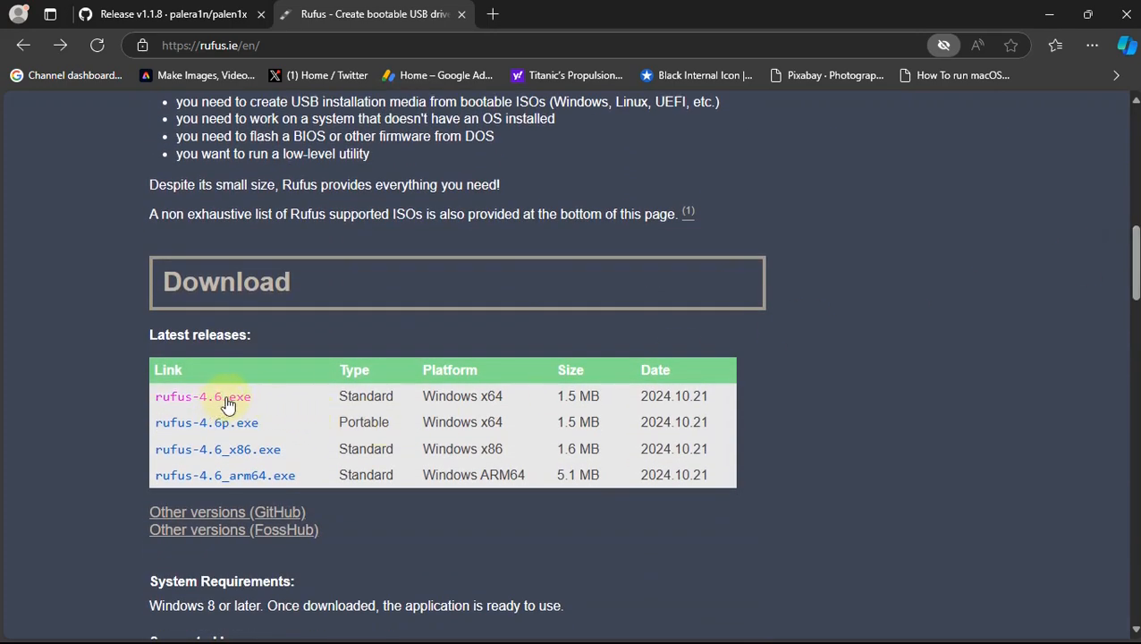
{"action": "mouse_move", "coordinate": [891, 226]}
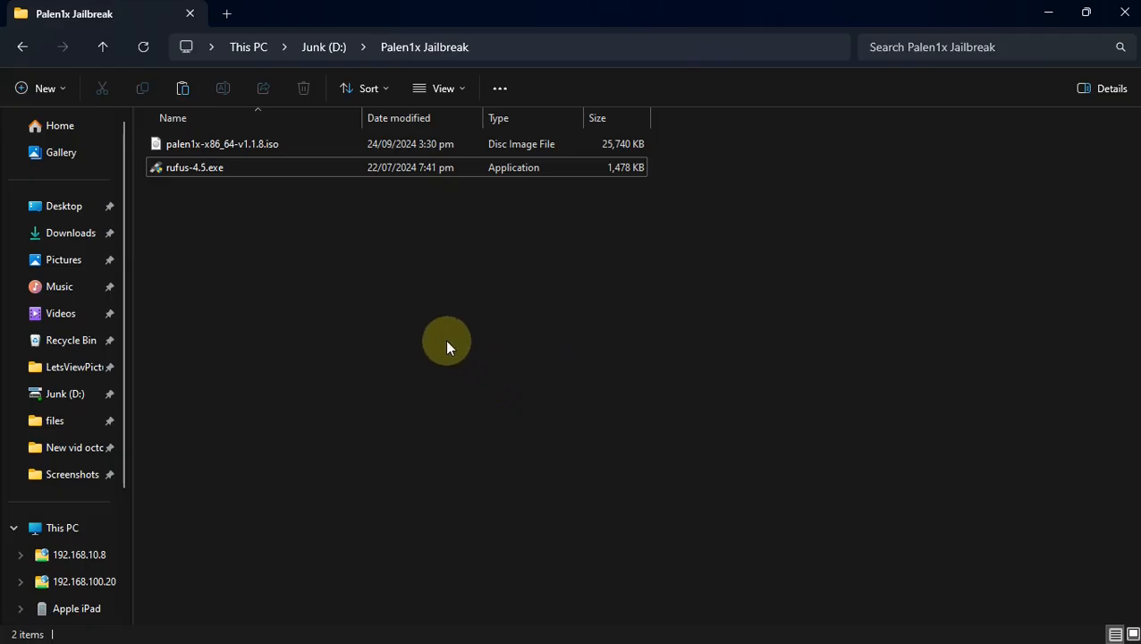
Run rufus-4.5.exe from the Palen1x Jailbreak folder.
{"action": "left_click", "coordinate": [194, 168]}
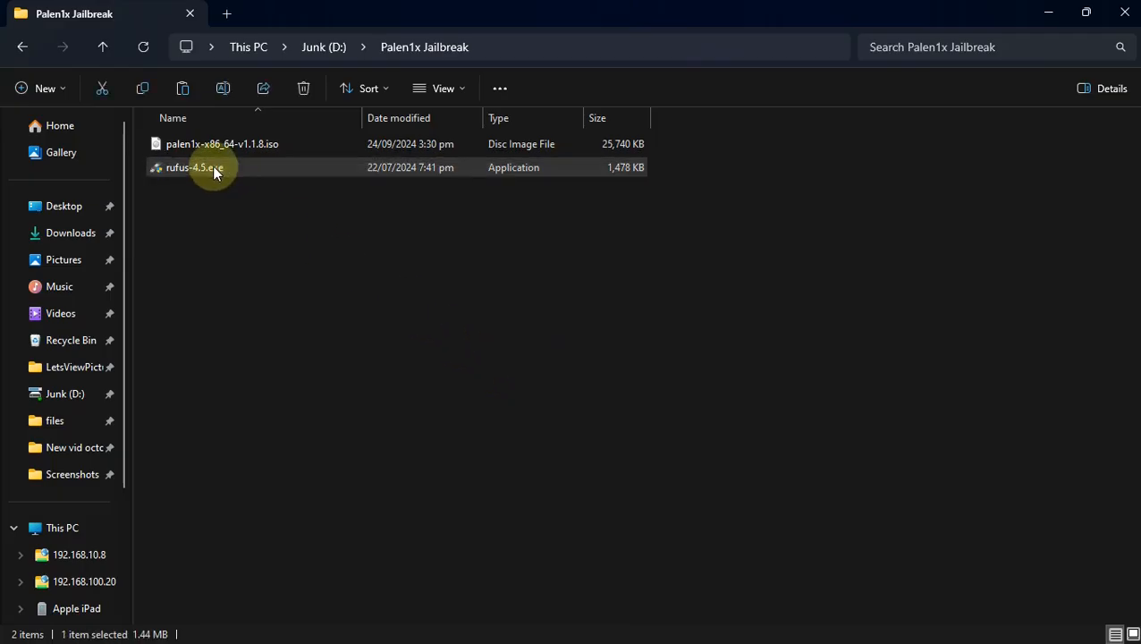
{"action": "double_click", "coordinate": [195, 168]}
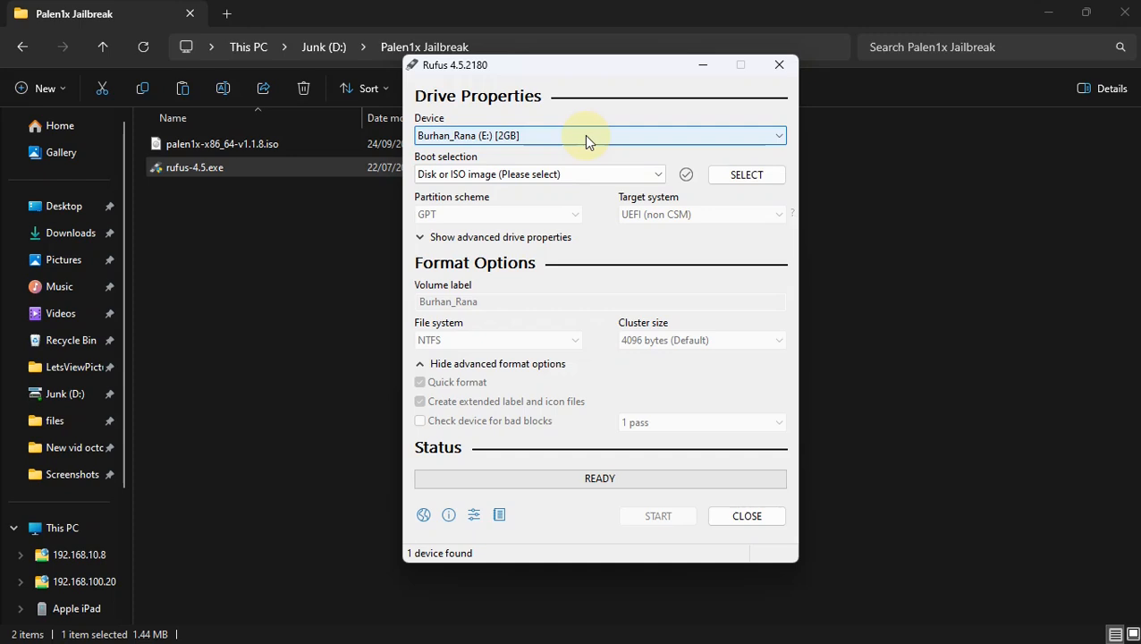
{"action": "mouse_move", "coordinate": [638, 258]}
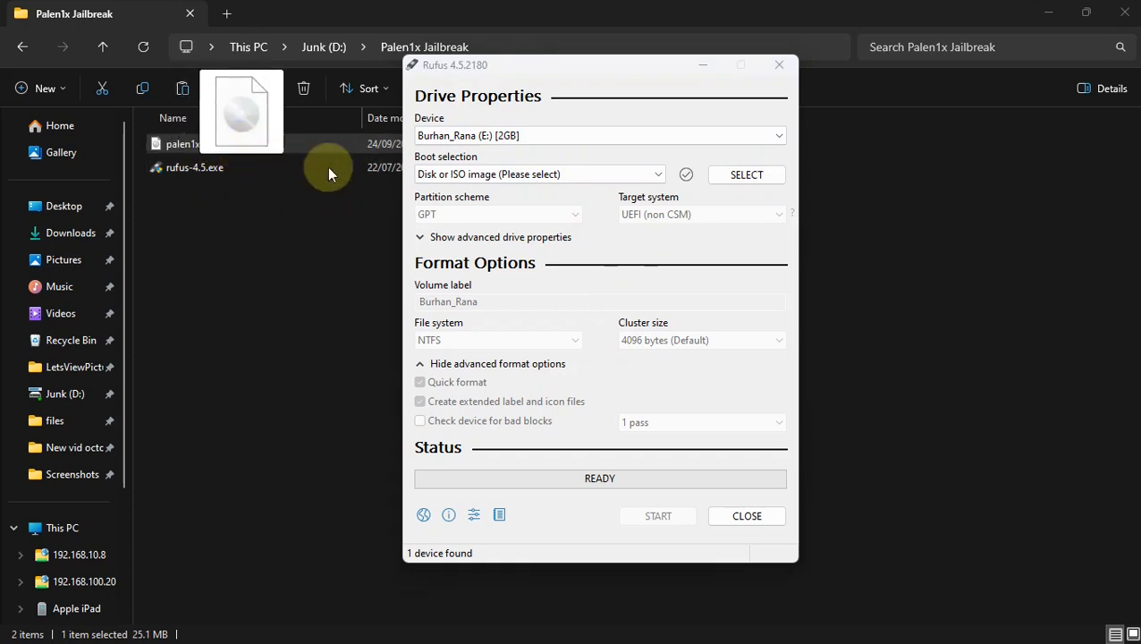
Load palen1x-x86_64-v1.1.8.iso as the Rufus boot image with MBR partitioning.
{"action": "left_click", "coordinate": [746, 174]}
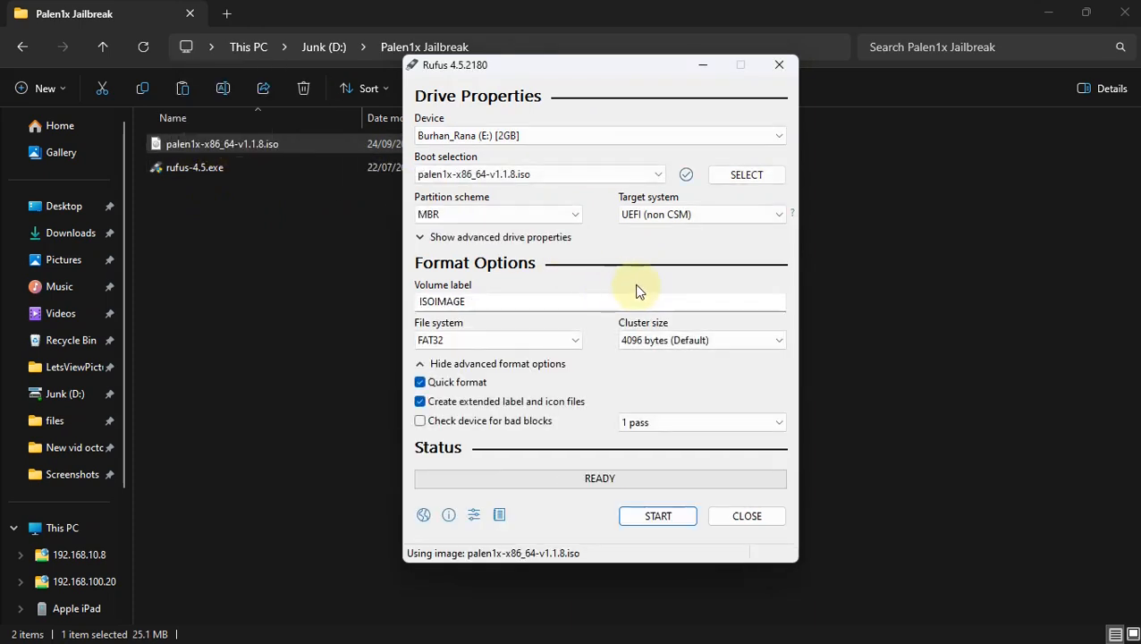
{"action": "mouse_move", "coordinate": [597, 404]}
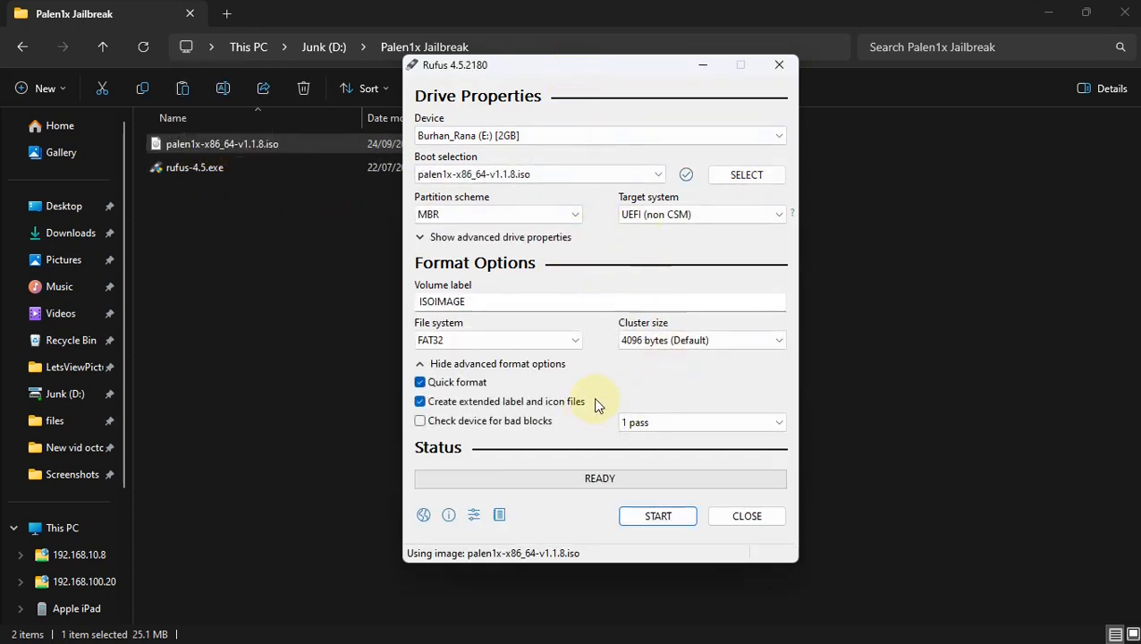
{"action": "mouse_move", "coordinate": [597, 402]}
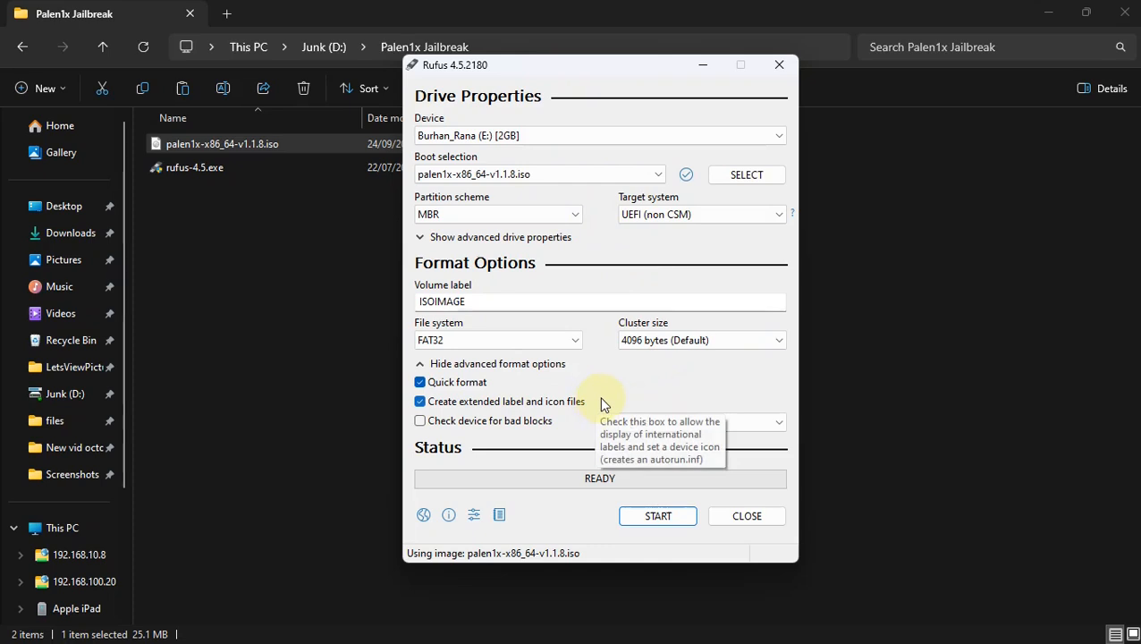
{"action": "mouse_move", "coordinate": [448, 210]}
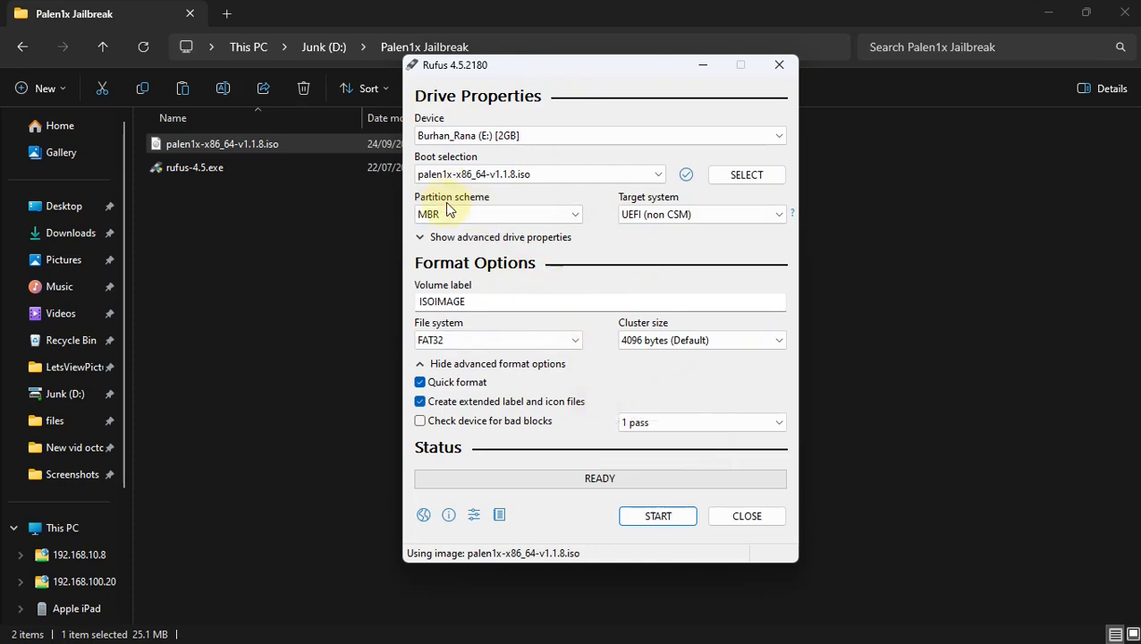
{"action": "mouse_move", "coordinate": [501, 213]}
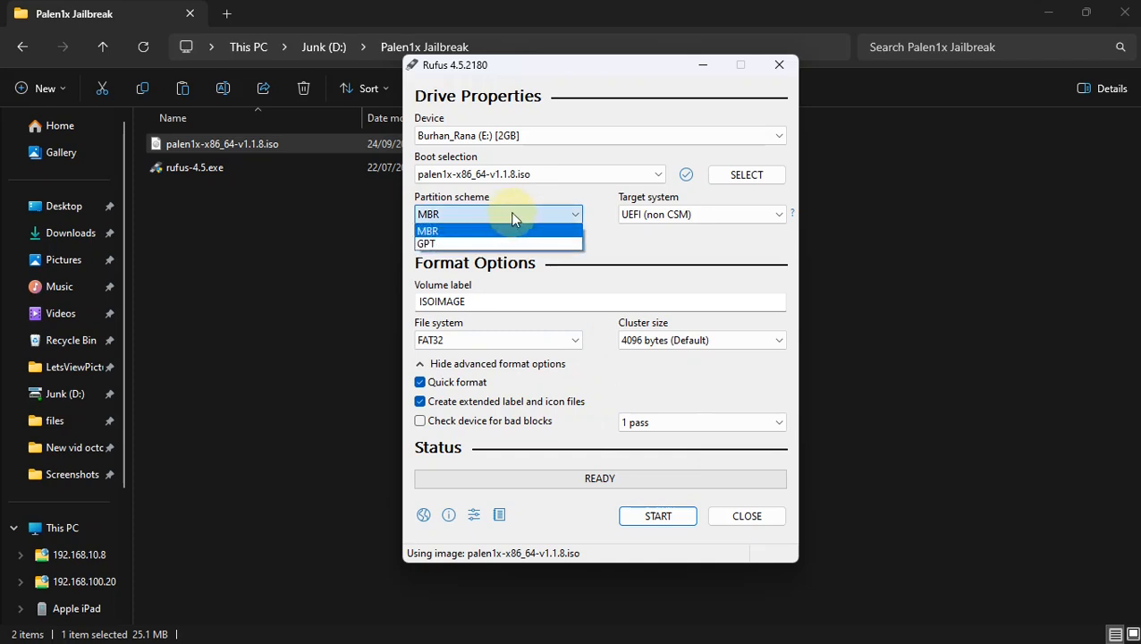
{"action": "mouse_move", "coordinate": [463, 218]}
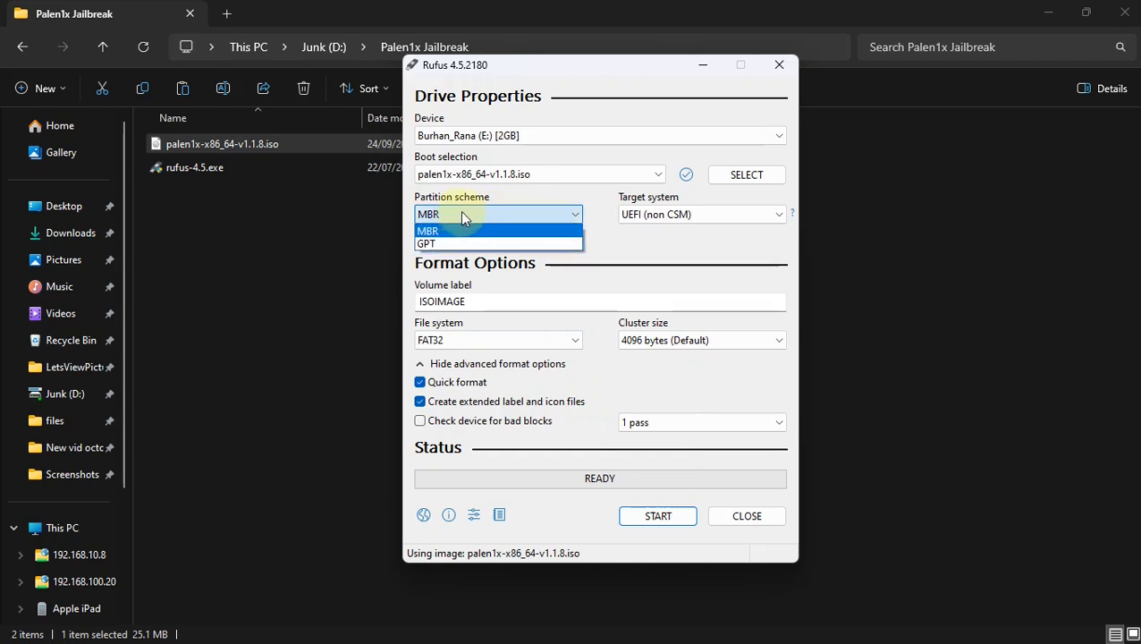
{"action": "mouse_move", "coordinate": [497, 217]}
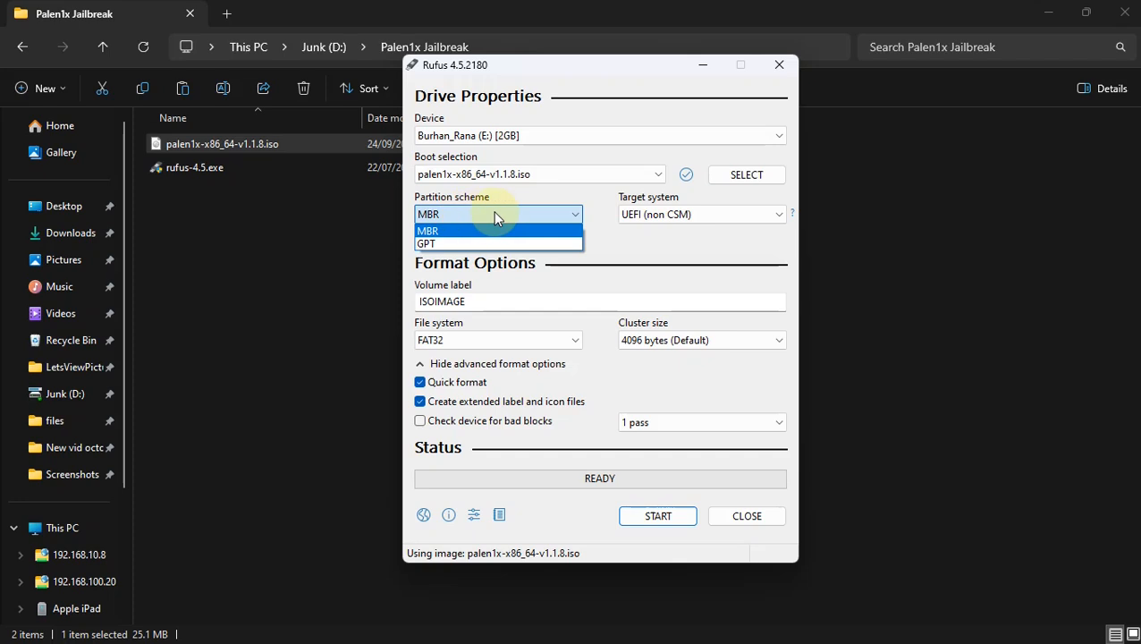
{"action": "mouse_move", "coordinate": [483, 243]}
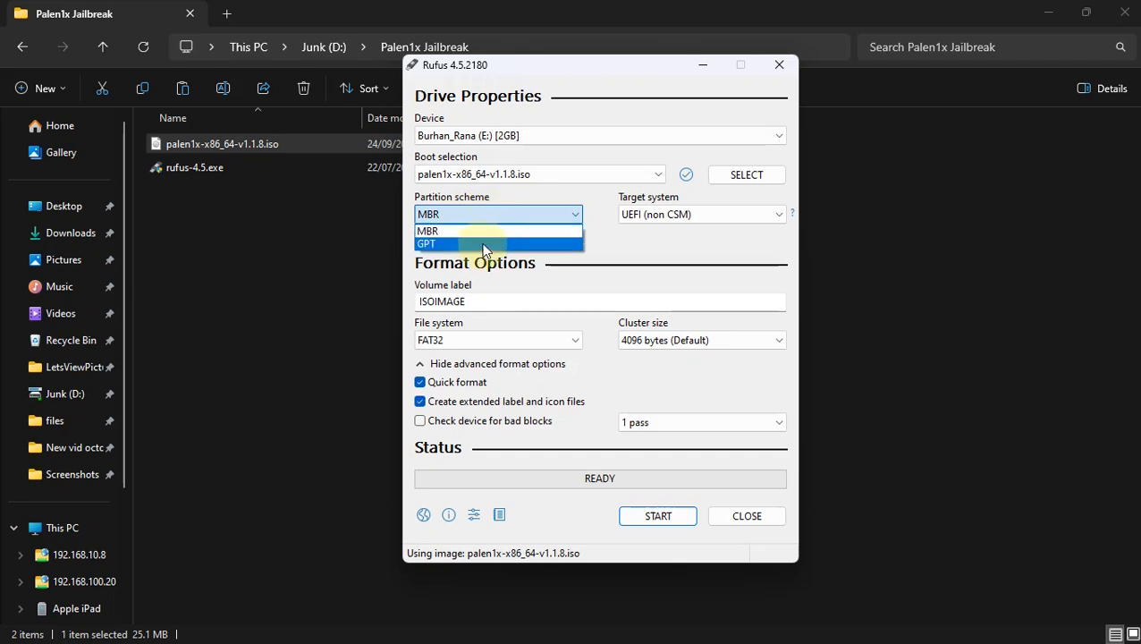
Start writing in DD Image mode and accept erasing the 2 GB drive.
{"action": "left_click", "coordinate": [657, 516]}
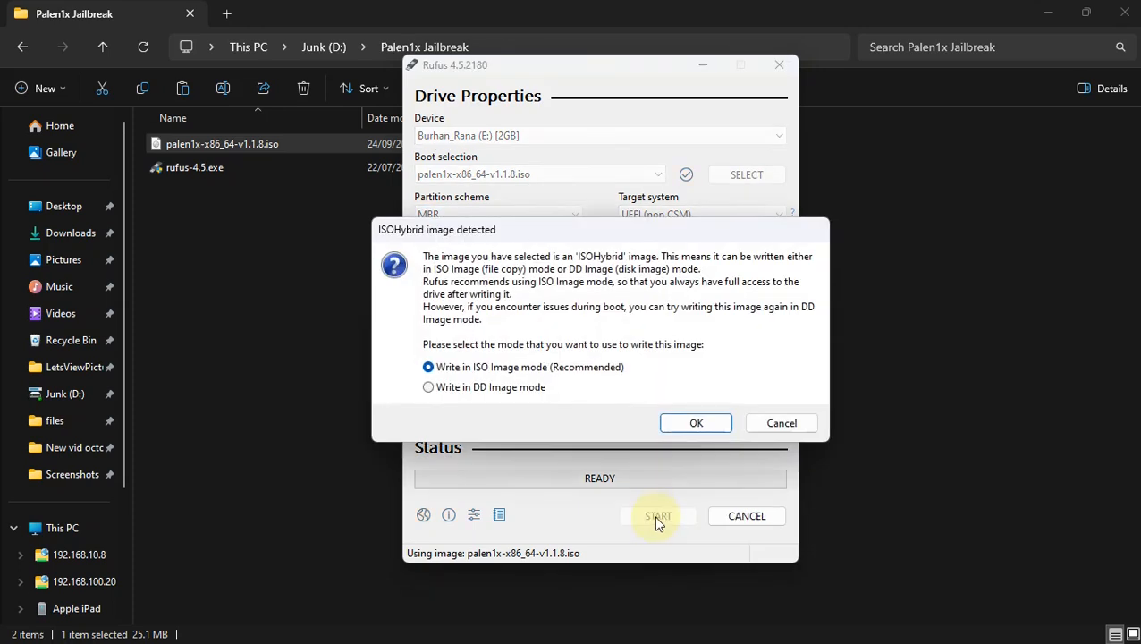
{"action": "left_click", "coordinate": [429, 387]}
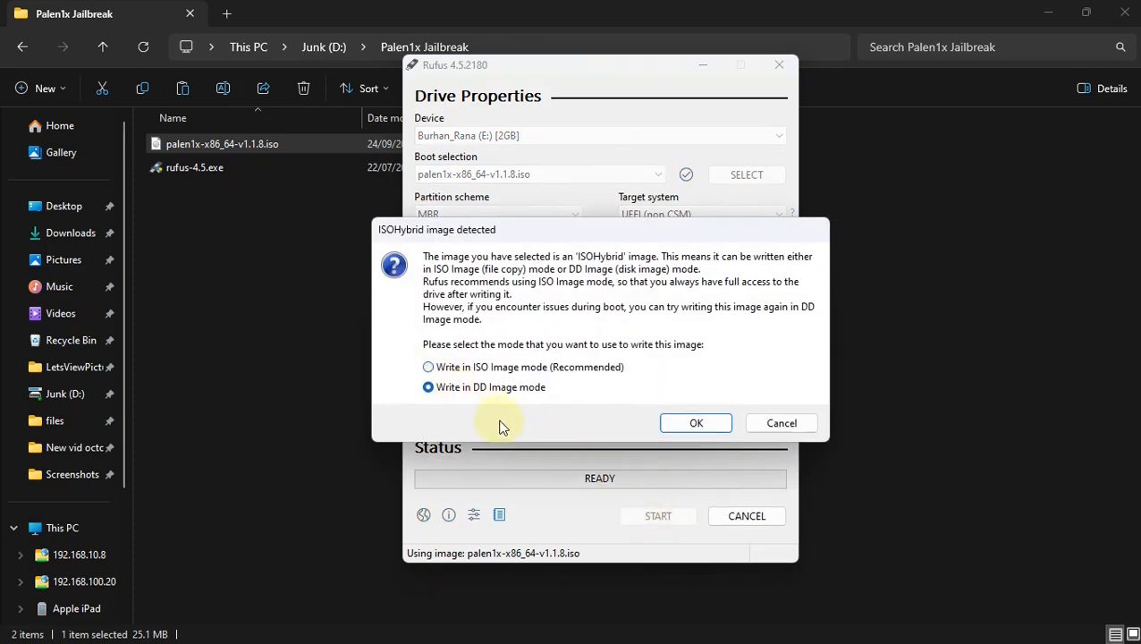
{"action": "mouse_move", "coordinate": [513, 397]}
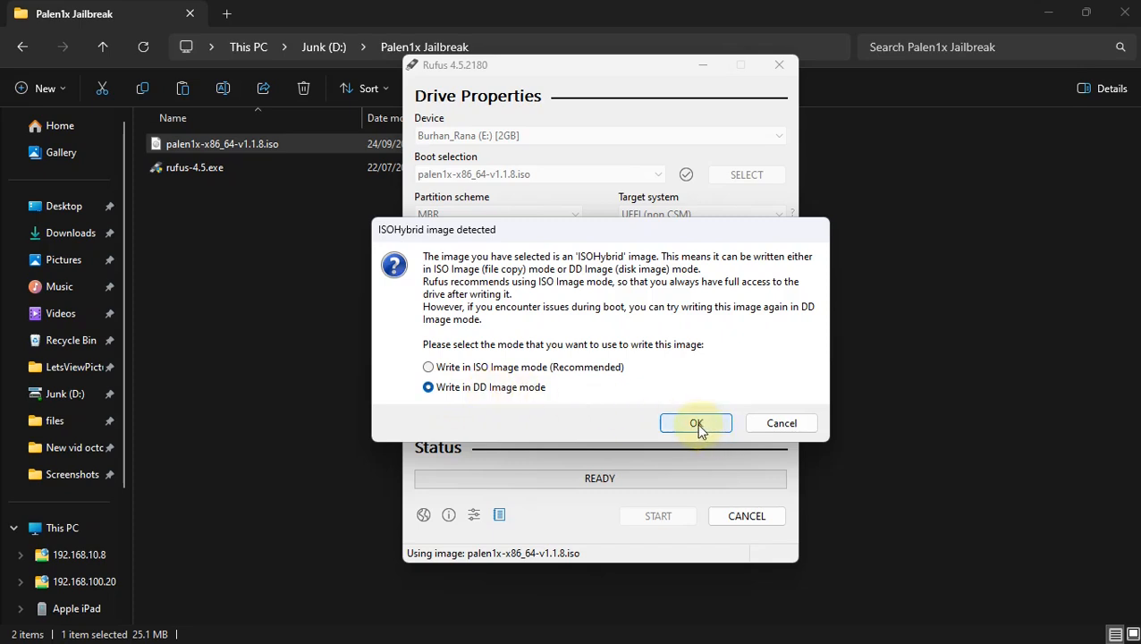
{"action": "left_click", "coordinate": [696, 423]}
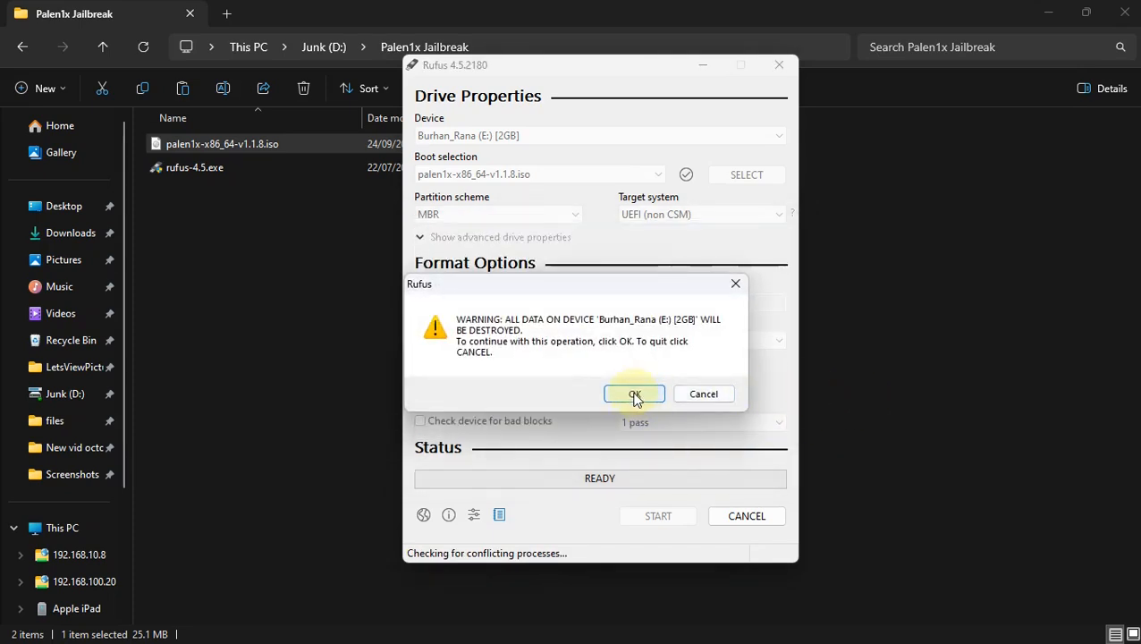
{"action": "left_click", "coordinate": [634, 394]}
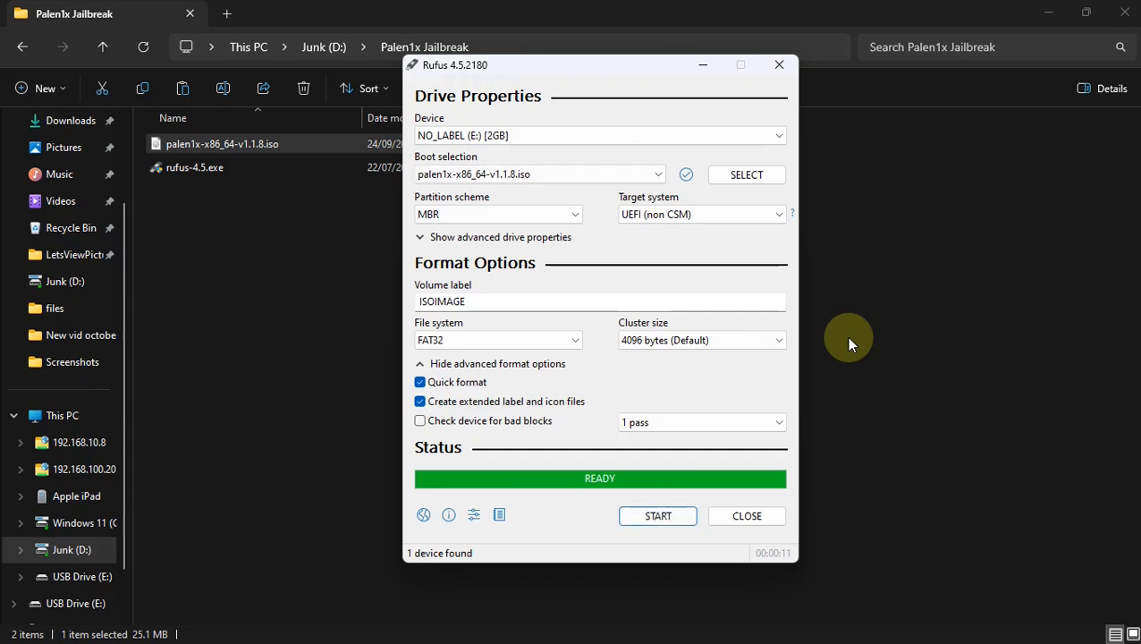
{"action": "mouse_move", "coordinate": [597, 480]}
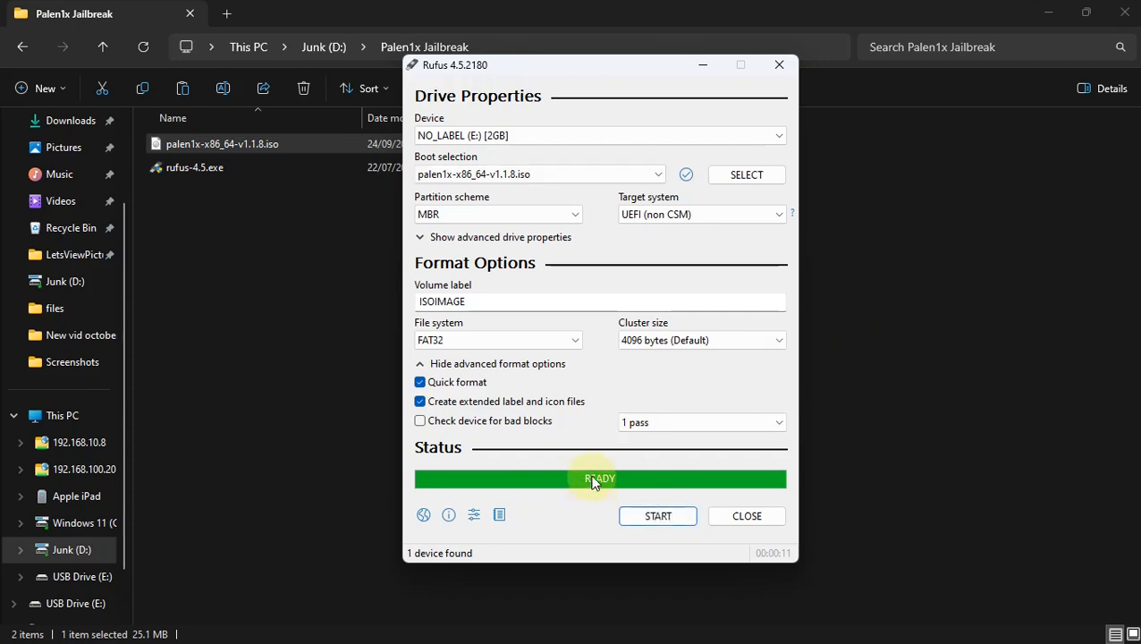
{"action": "mouse_move", "coordinate": [866, 430]}
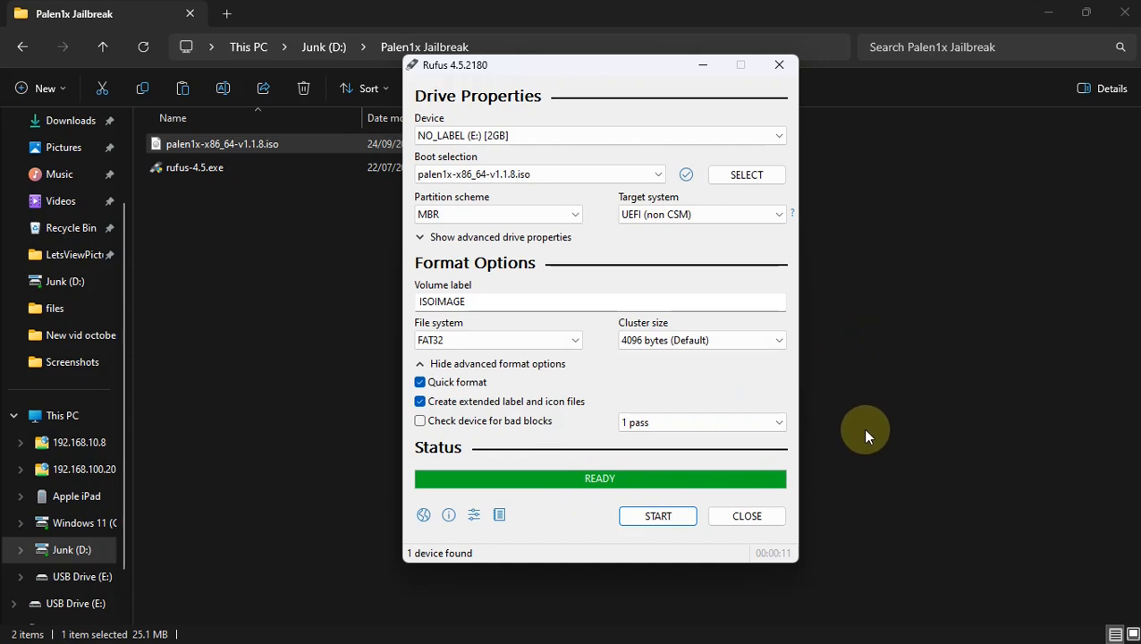